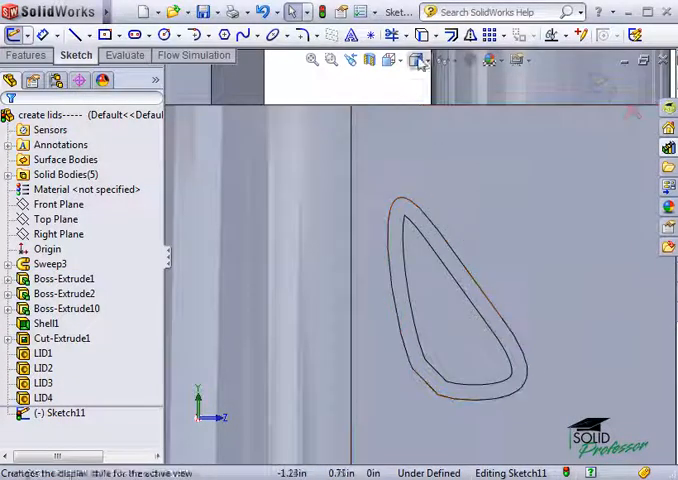
{"action": "mouse_move", "coordinate": [415, 60]}
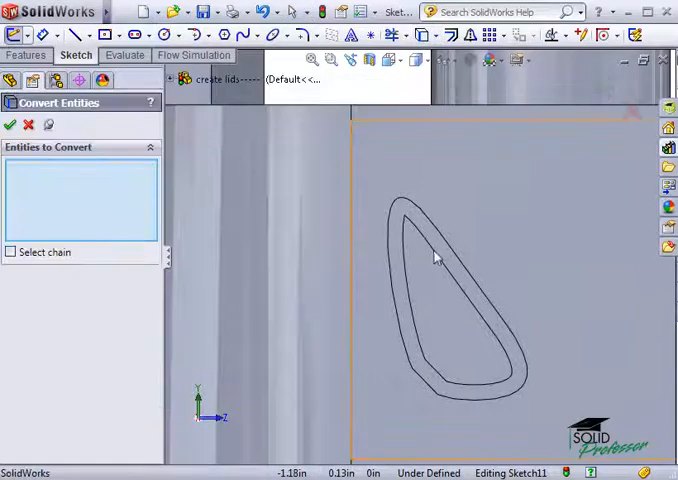
Convert the teardrop opening's inner edges into Sketch11 with Convert Entities
{"action": "left_click", "coordinate": [440, 255]}
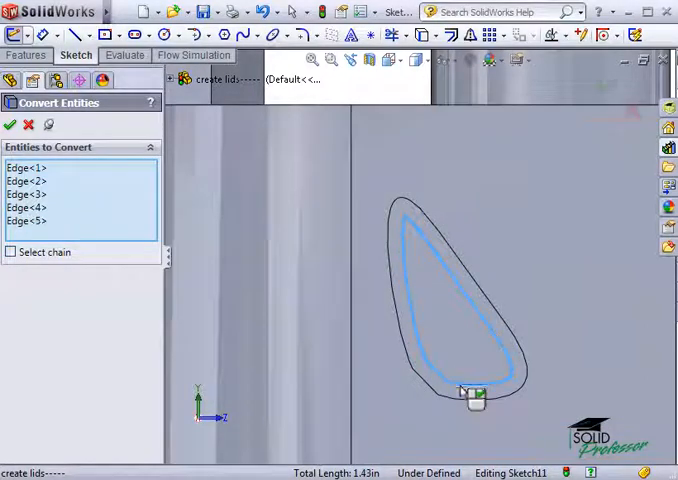
{"action": "left_click", "coordinate": [10, 124]}
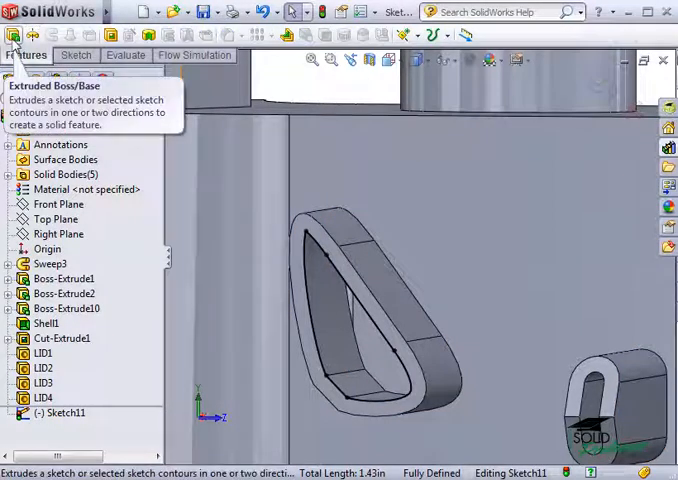
Extrude the teardrop sketch mid-plane 0.125 in as a separate, unmerged lid body
{"action": "left_click", "coordinate": [14, 40]}
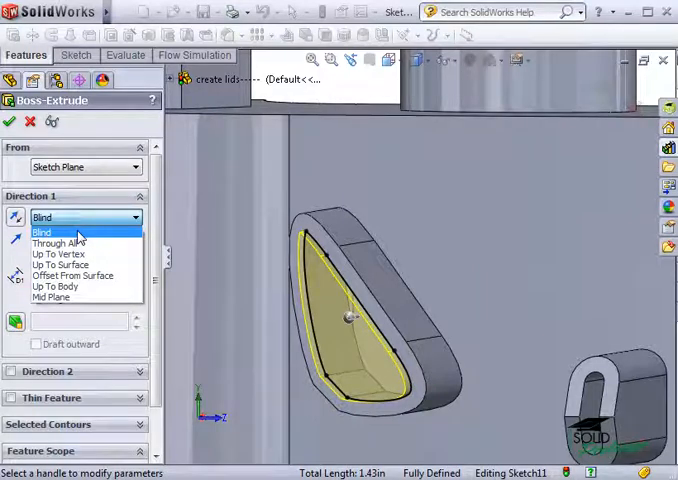
{"action": "mouse_move", "coordinate": [52, 297]}
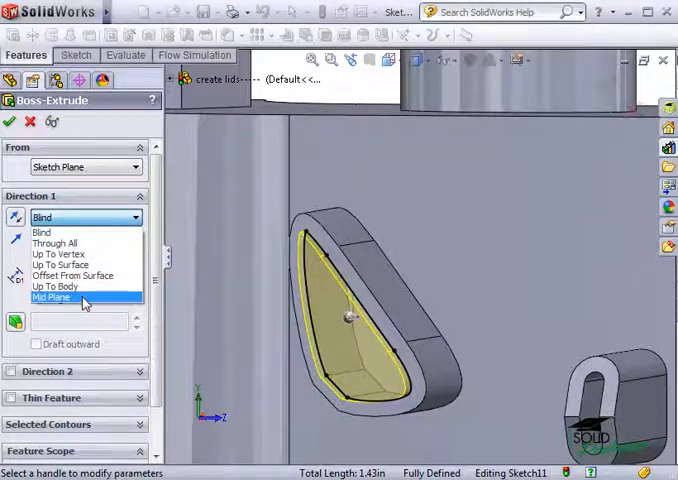
{"action": "left_click", "coordinate": [52, 297]}
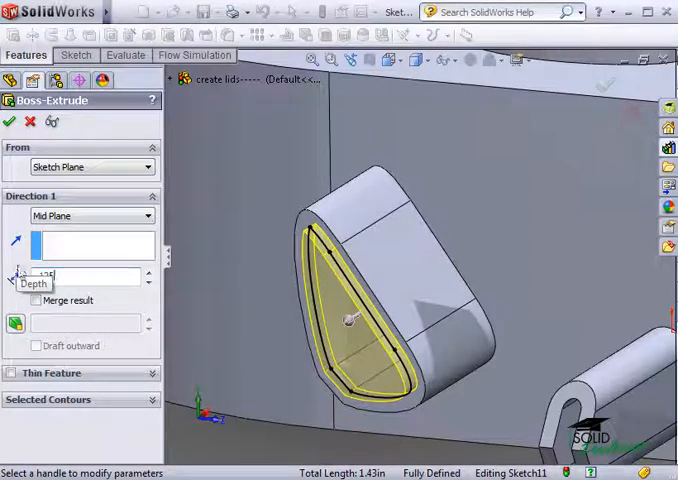
{"action": "type", "text": "0.125in"}
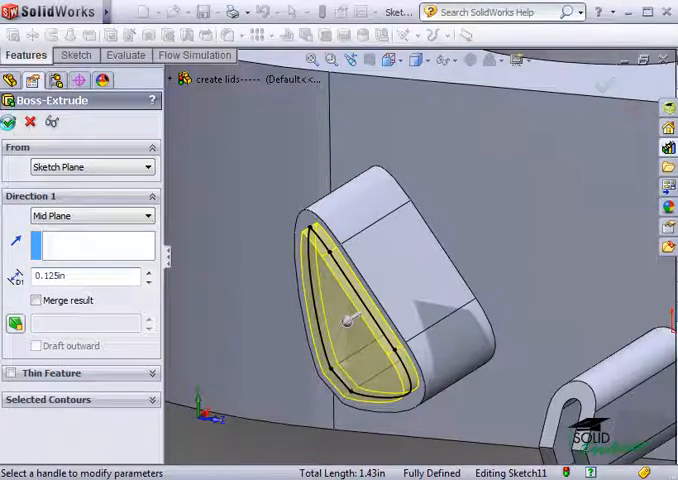
{"action": "left_click", "coordinate": [9, 121]}
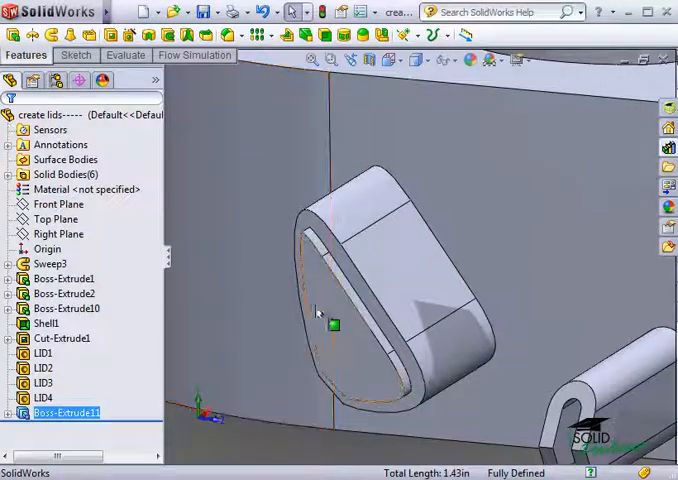
{"action": "mouse_move", "coordinate": [333, 316]}
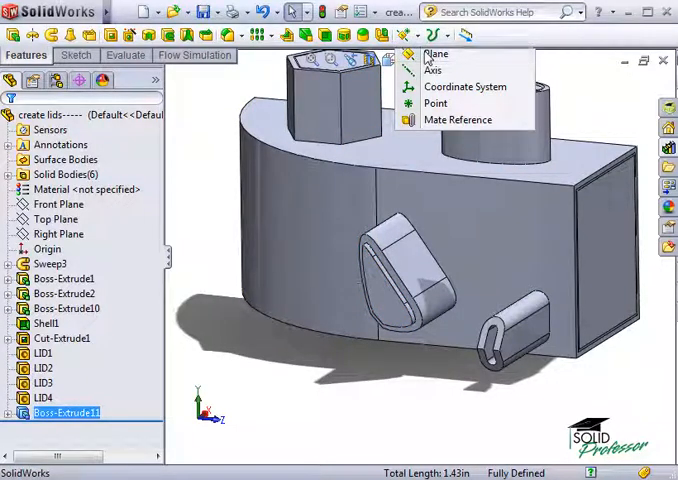
Create Plane1 referencing the rounded slot's end face and edge
{"action": "left_click", "coordinate": [437, 54]}
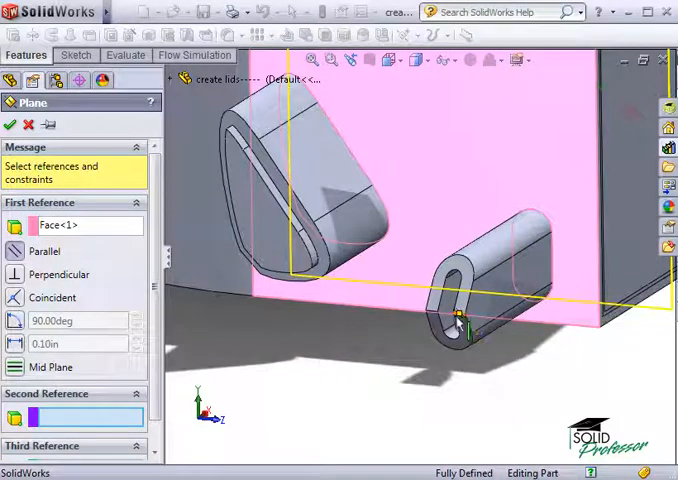
{"action": "left_click", "coordinate": [460, 322]}
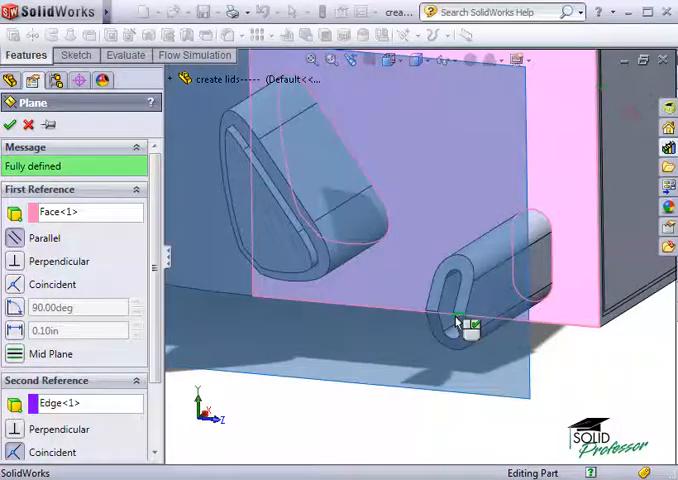
{"action": "left_click", "coordinate": [9, 124]}
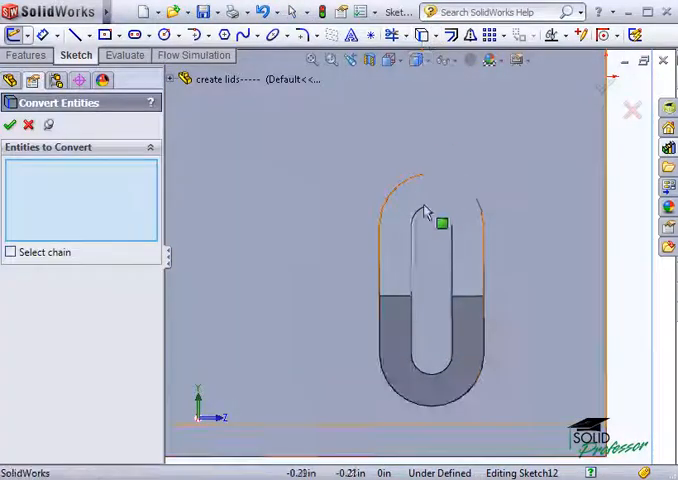
Convert the four inner slot edges into a sketch on Plane1
{"action": "left_click", "coordinate": [417, 215]}
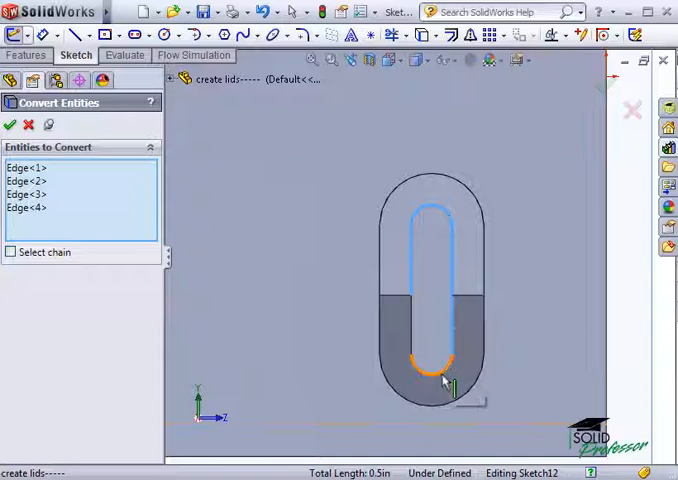
{"action": "left_click", "coordinate": [9, 124]}
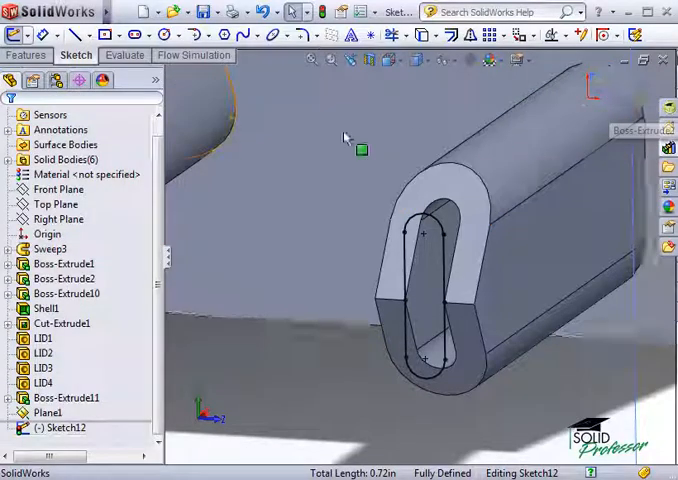
Extrude the slot sketch mid-plane 0.325 in as a separate, unmerged lid body
{"action": "left_click", "coordinate": [26, 55]}
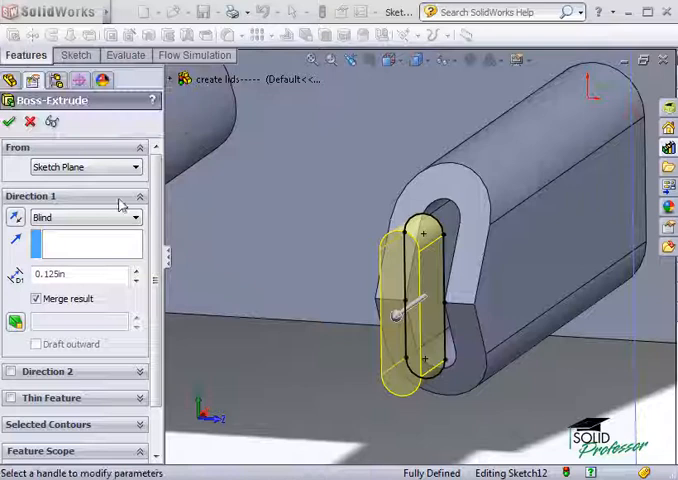
{"action": "left_click", "coordinate": [80, 215]}
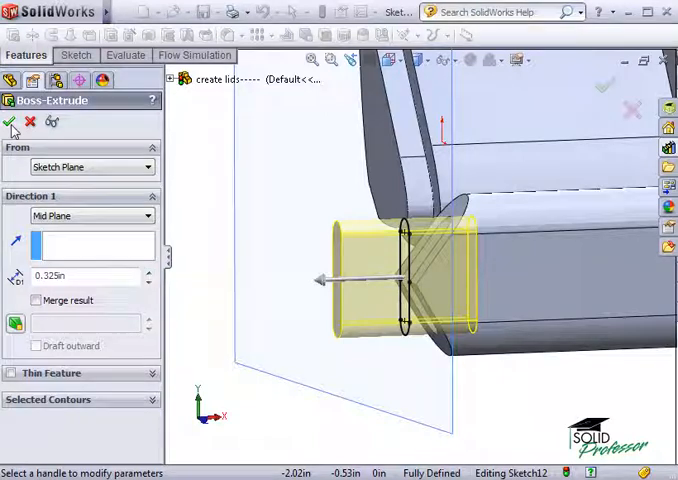
{"action": "left_click", "coordinate": [10, 121]}
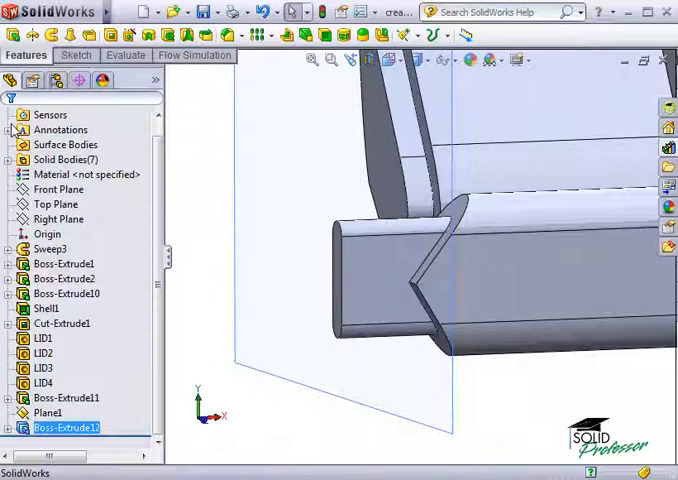